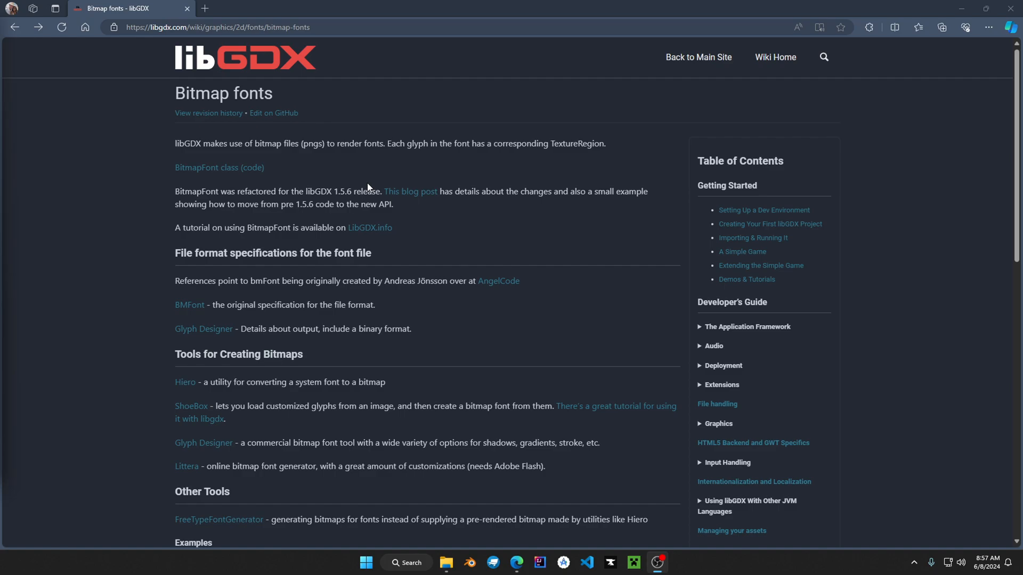
pyautogui.moveTo(250, 170)
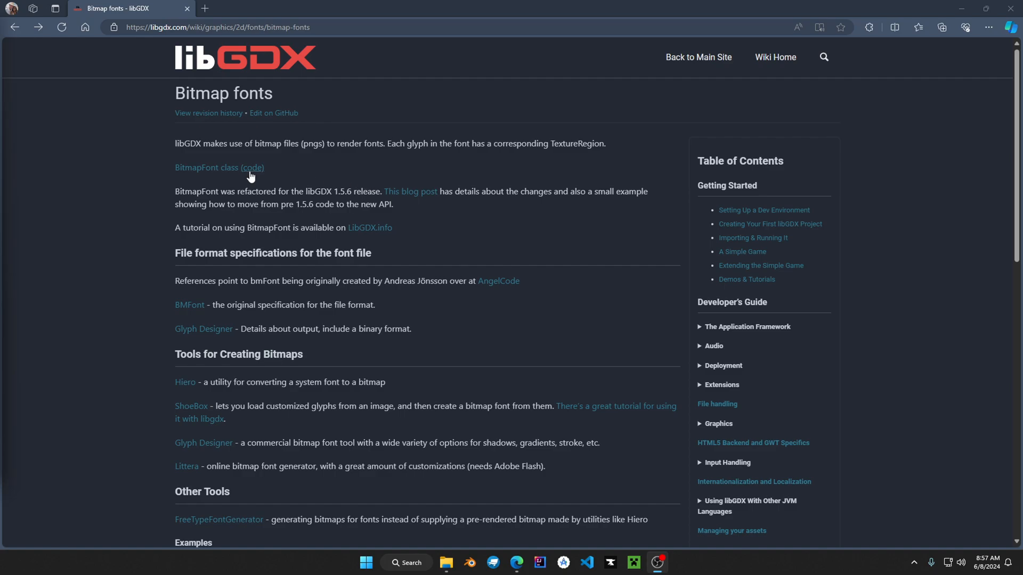
# View BitmapFont.java source on GitHub from the wiki's BitmapFont class (code) link.
pyautogui.click(250, 167)
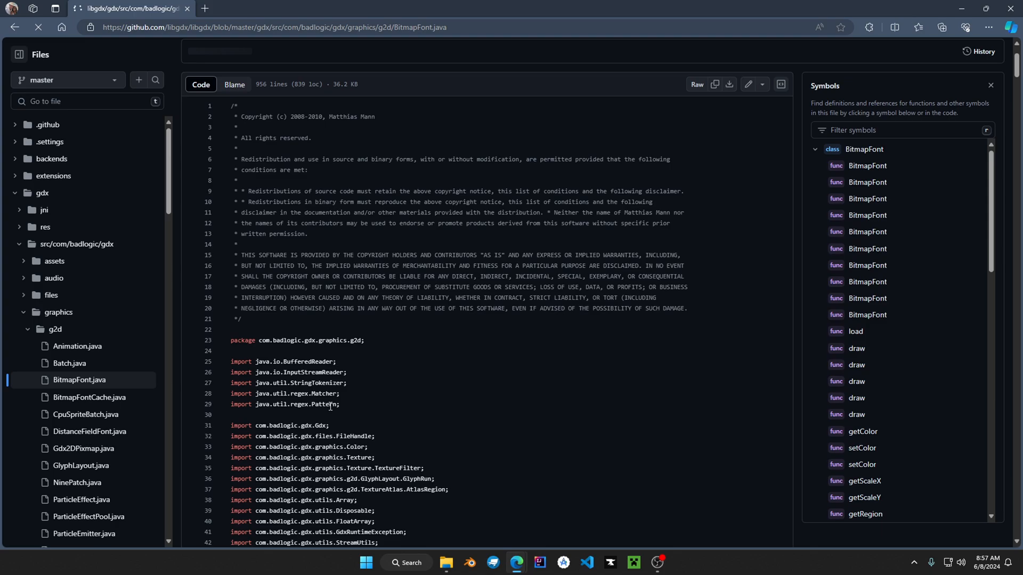
pyautogui.scroll(-3)
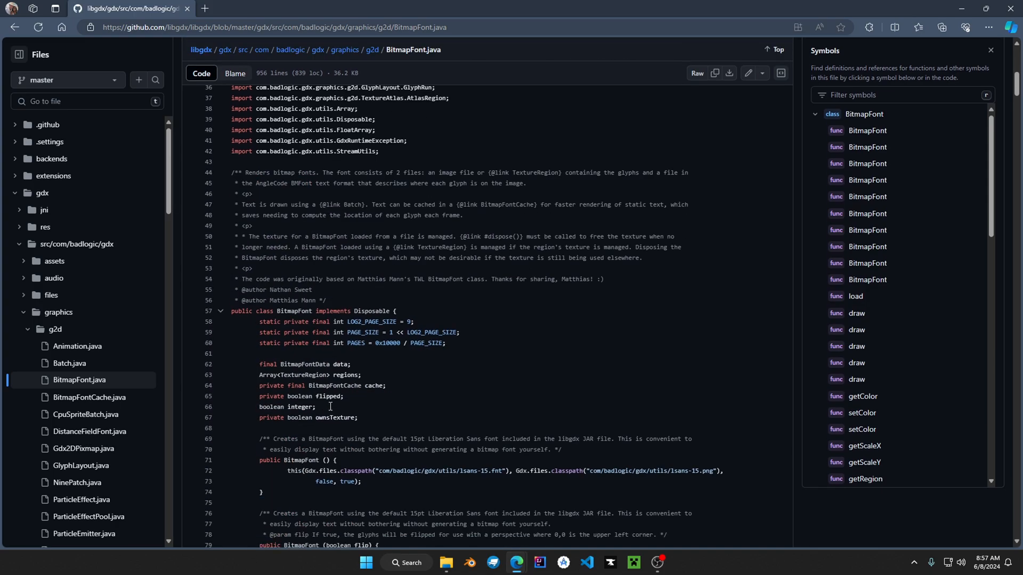
pyautogui.scroll(-3)
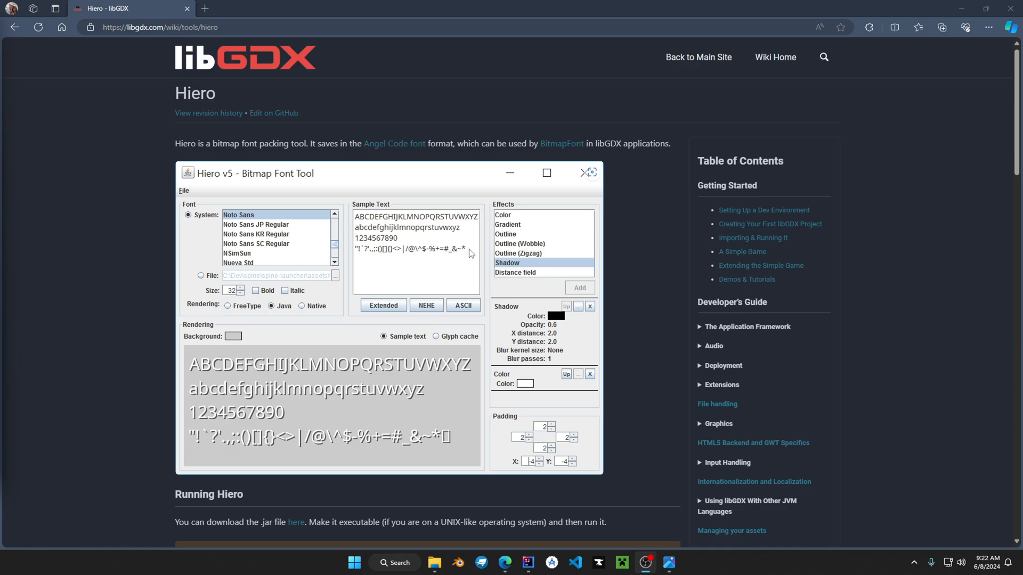
# Reach the Running Hiero section of the Hiero wiki page.
pyautogui.scroll(-3)
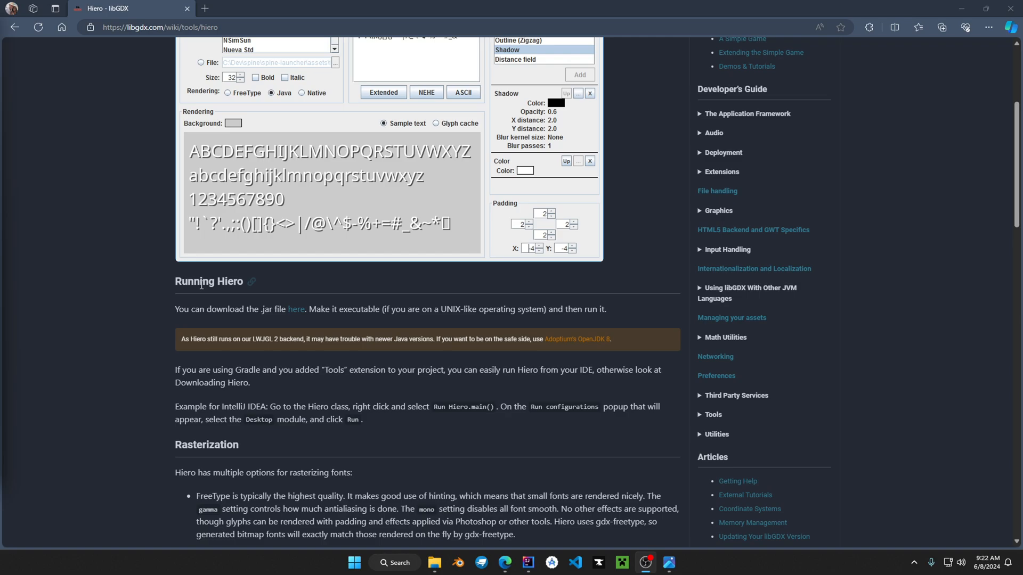
pyautogui.moveTo(295, 309)
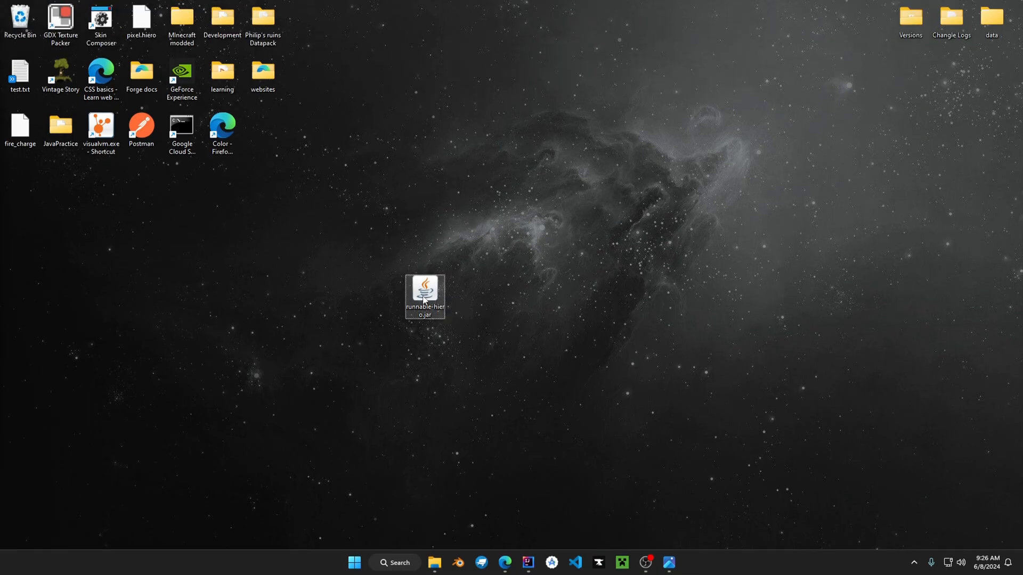
# Launch runnable-hiero.jar and save the font as BMFont text files to my_font.fnt.
pyautogui.doubleClick(425, 297)
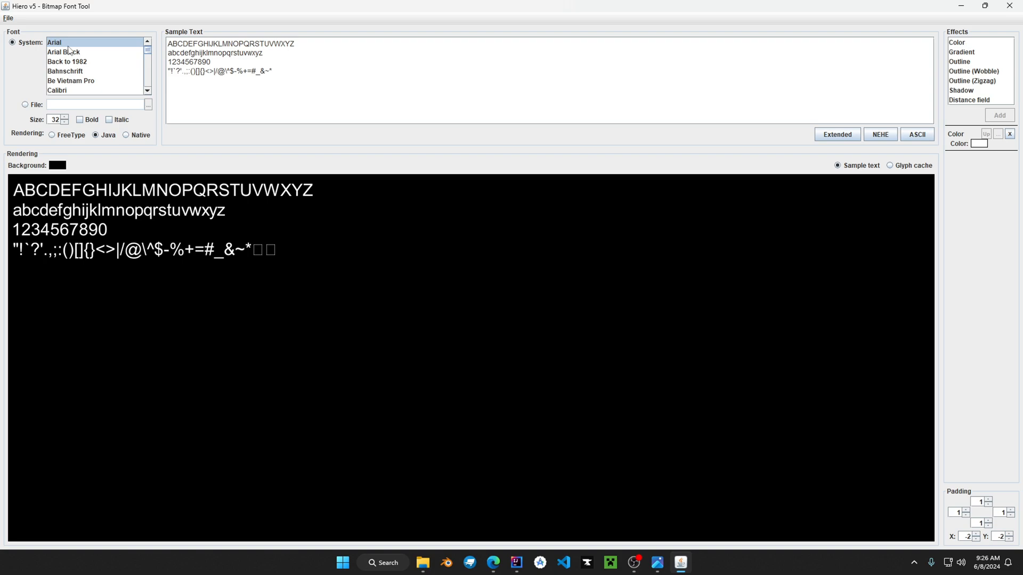
pyautogui.moveTo(72, 155)
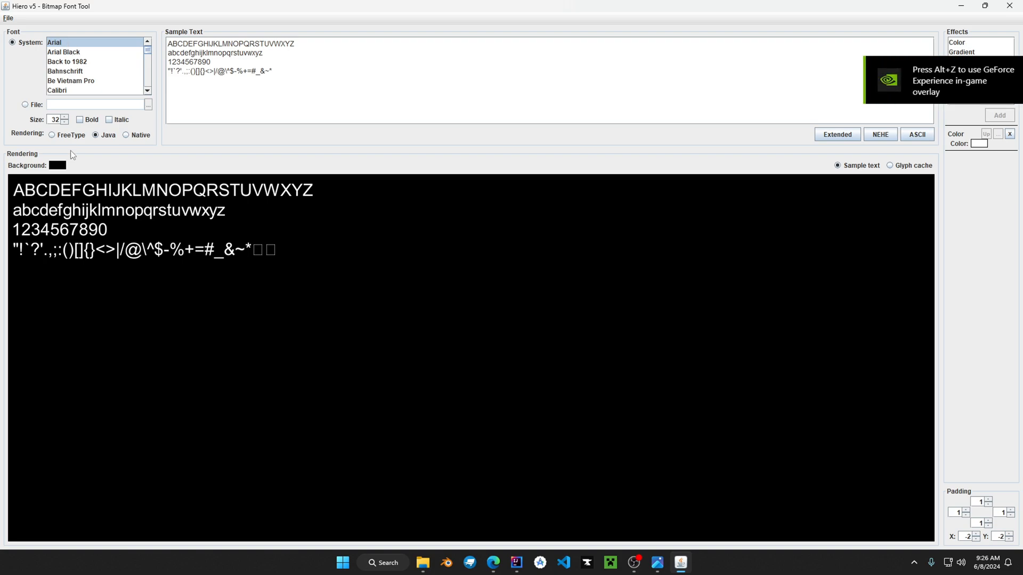
pyautogui.moveTo(132, 126)
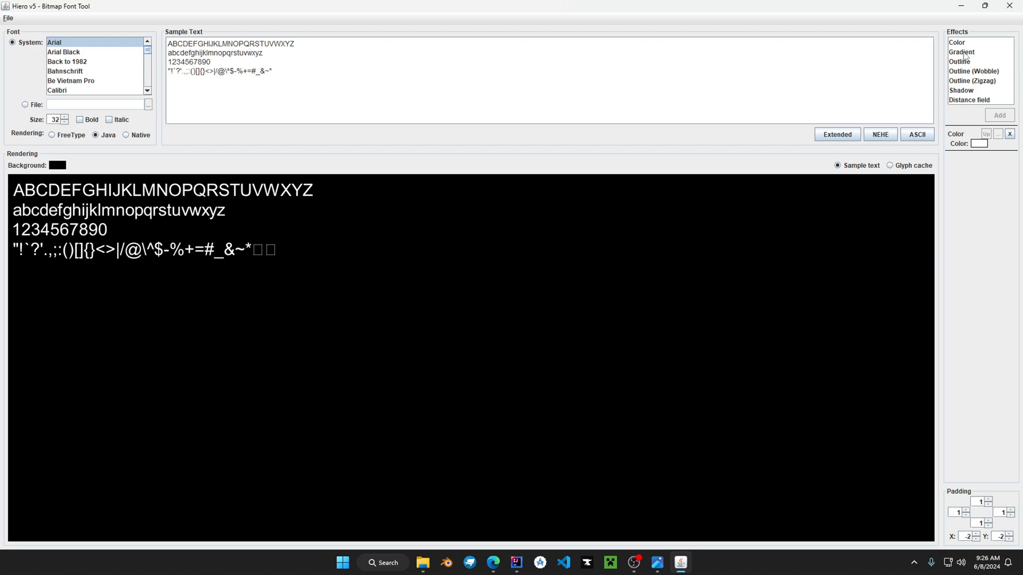
pyautogui.moveTo(7, 26)
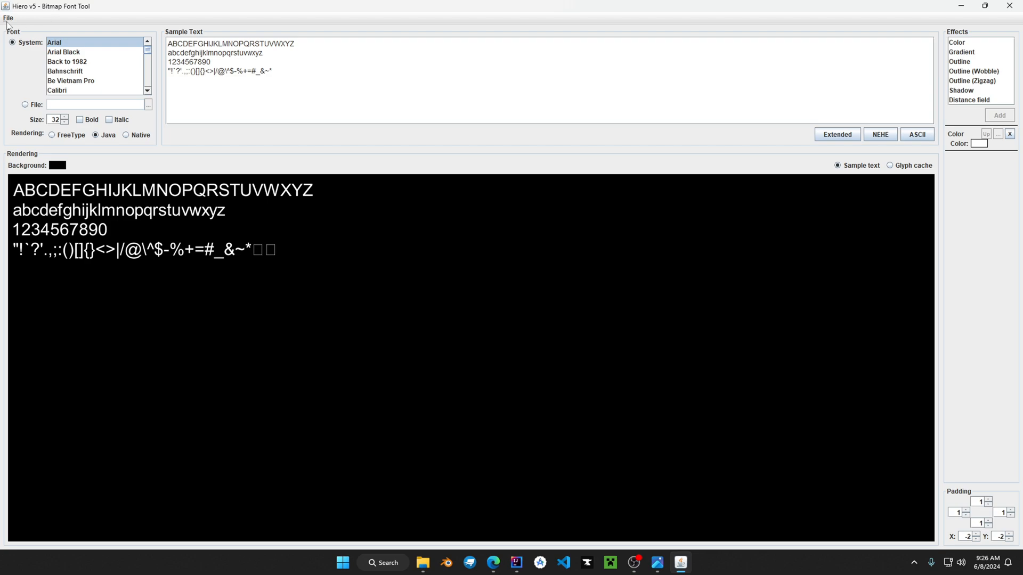
pyautogui.click(7, 18)
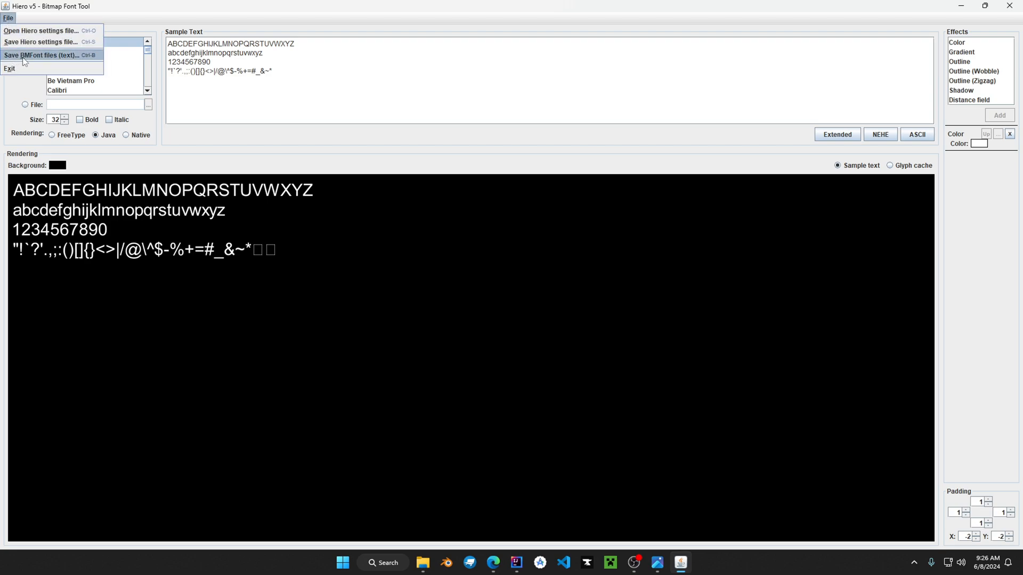
pyautogui.click(46, 54)
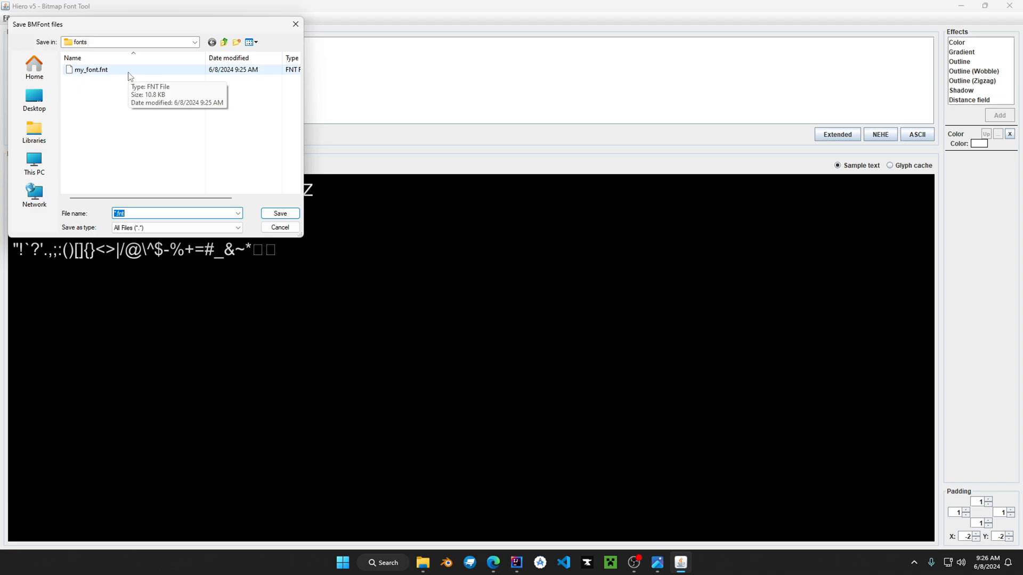
pyautogui.click(279, 213)
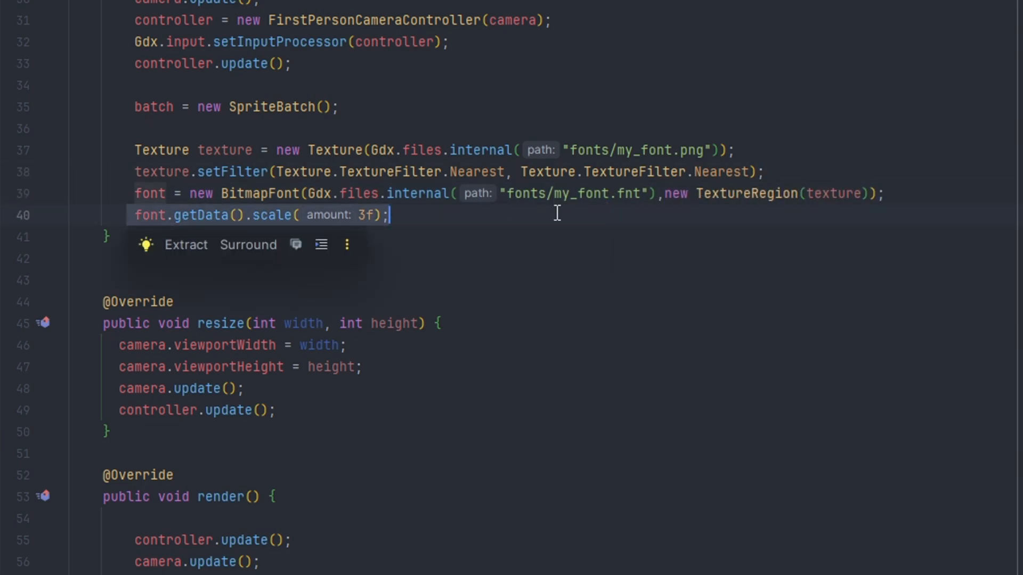
# Reach the create() method in ExampleFonts.java that loads my_font.fnt.
pyautogui.scroll(-3)
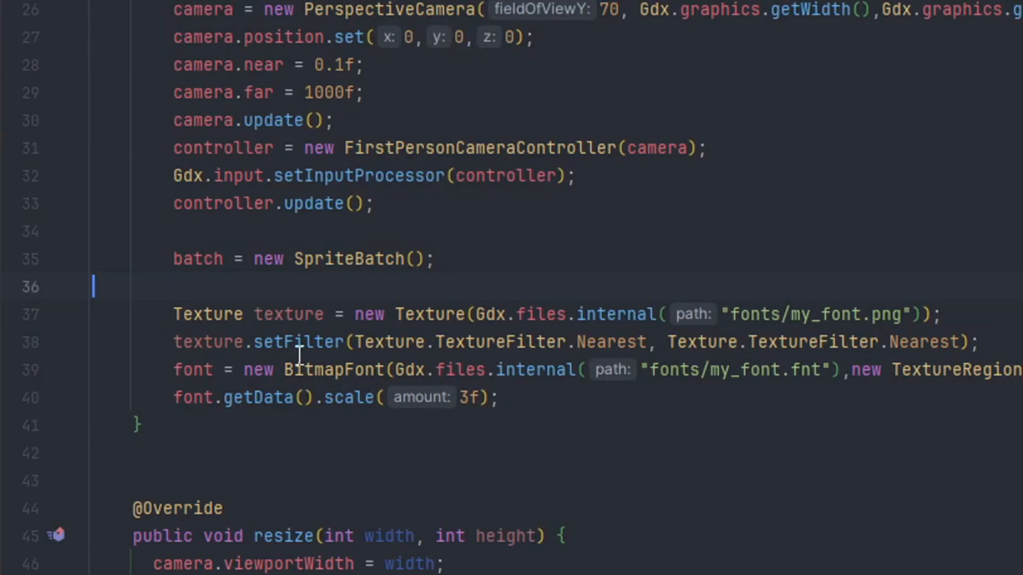
# Change the texture's first setFilter argument from TextureFilter.Nearest to TextureFilter.Linear.
pyautogui.click(587, 342)
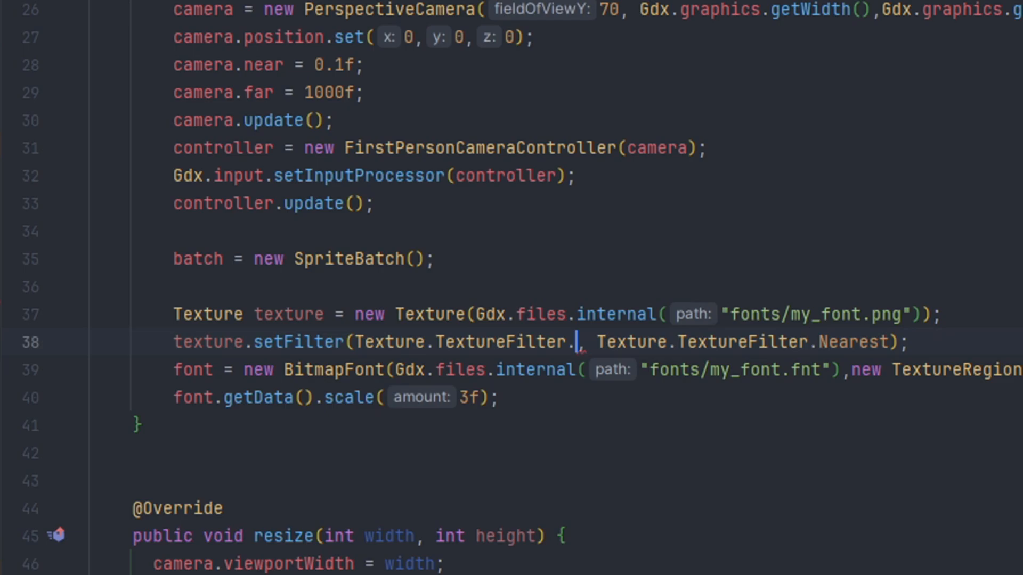
pyautogui.write('Linear')
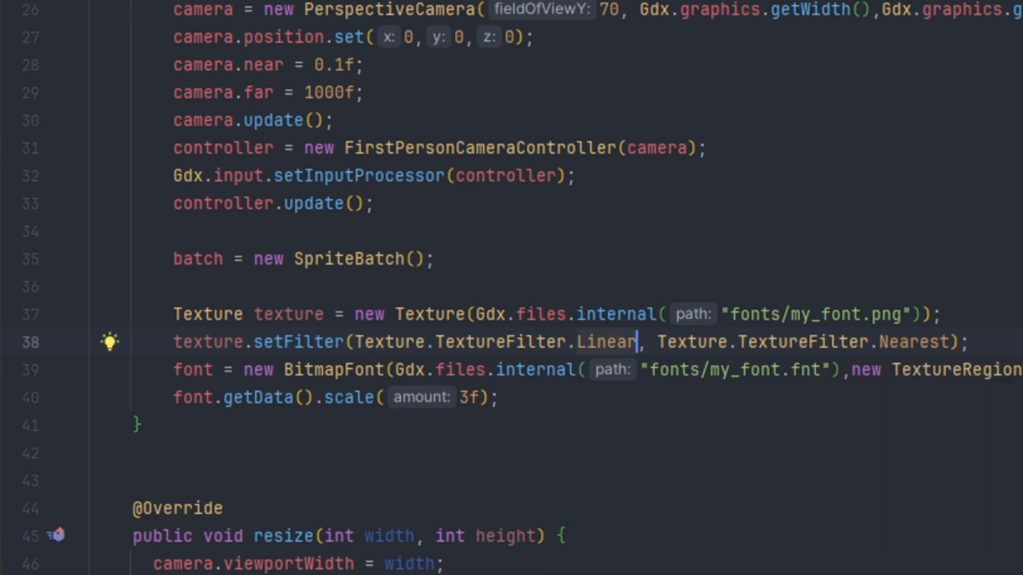
pyautogui.write('Linear')
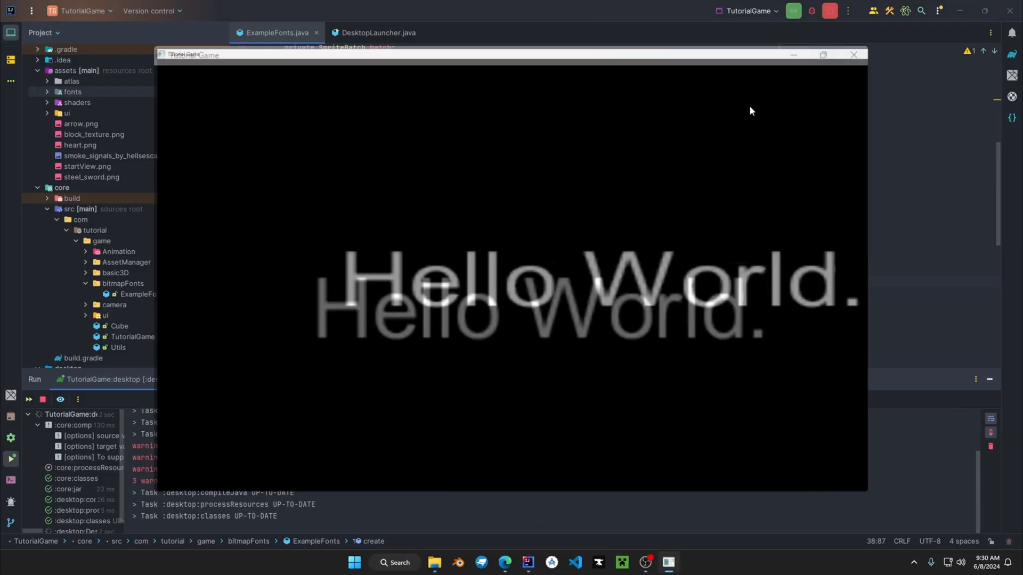
# Run the TutorialGame desktop app to render Hello World with the bitmap font.
pyautogui.click(823, 55)
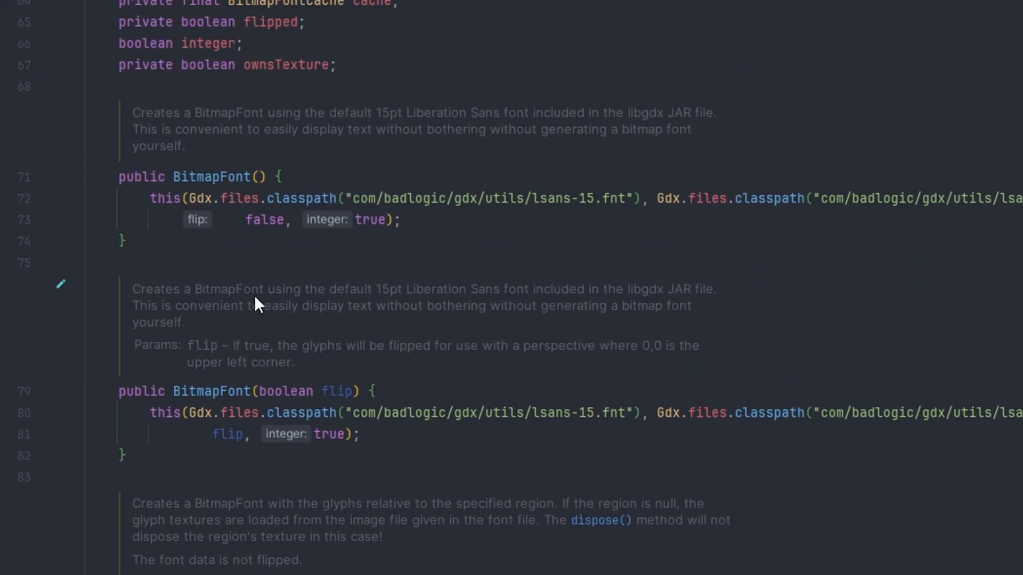
# Review the BitmapFont constructors and BitmapFontData's constructor and load method in the libGDX source.
pyautogui.scroll(-3)
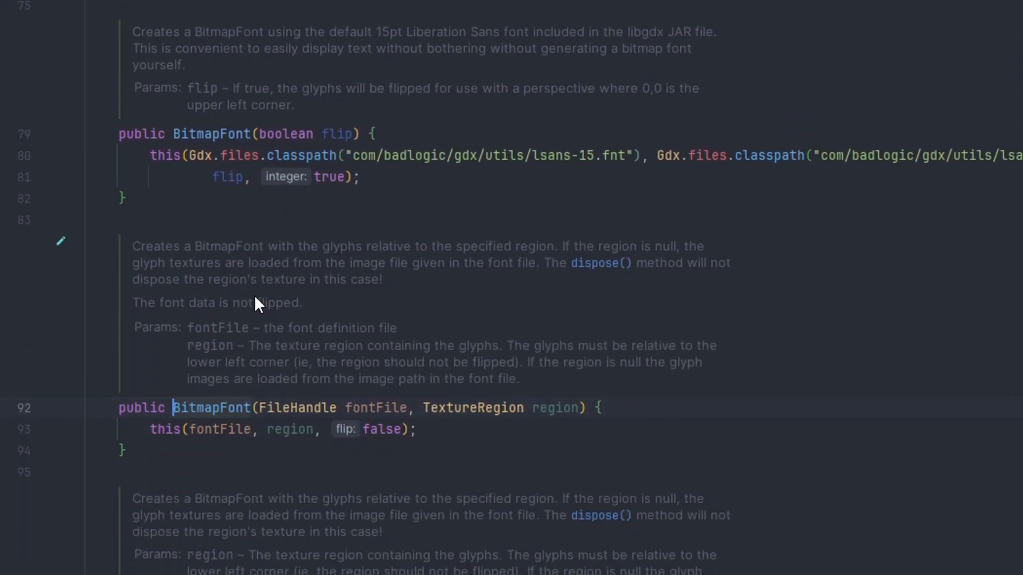
pyautogui.moveTo(293, 147)
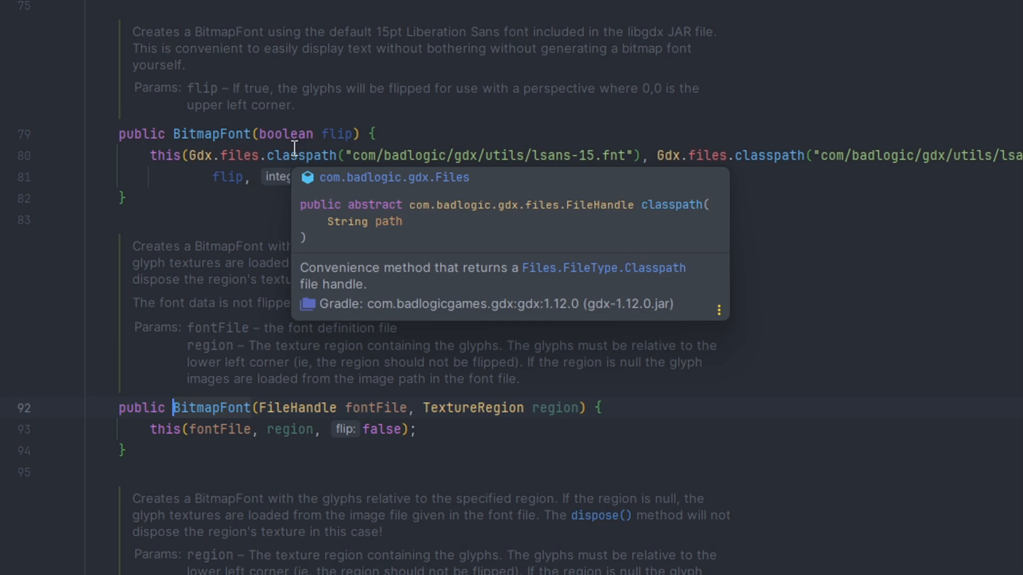
pyautogui.scroll(-3)
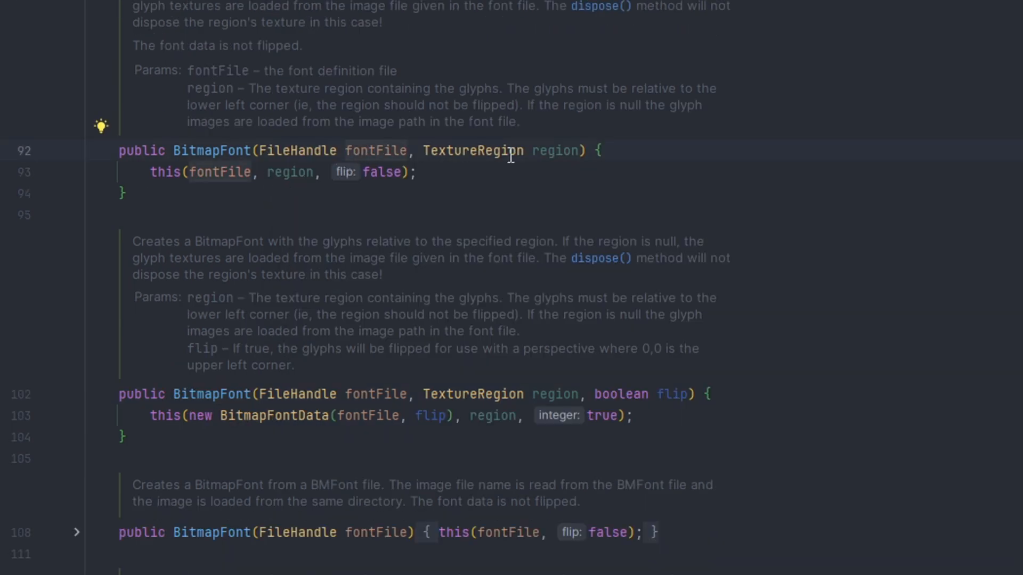
pyautogui.moveTo(281, 245)
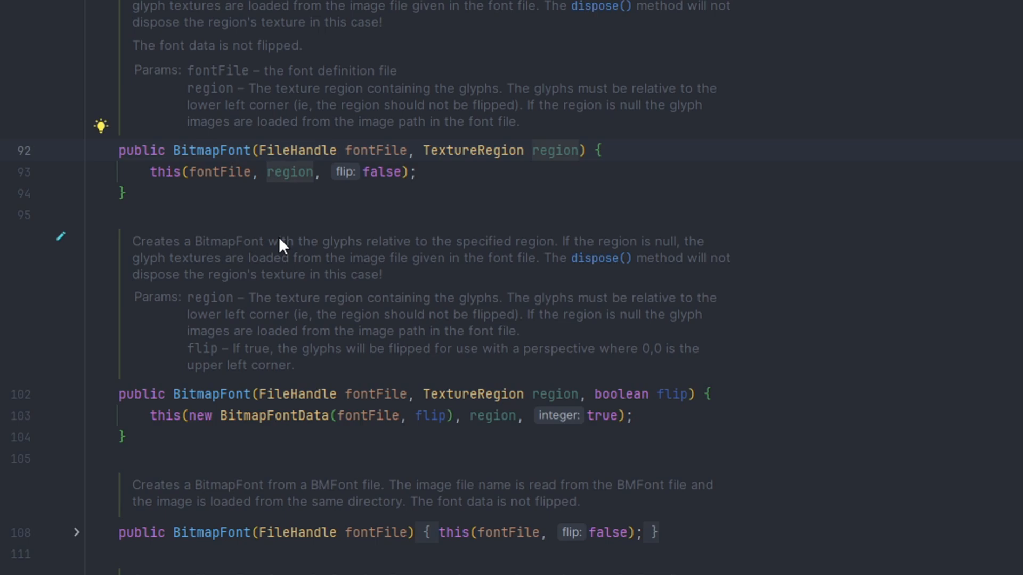
pyautogui.scroll(-3)
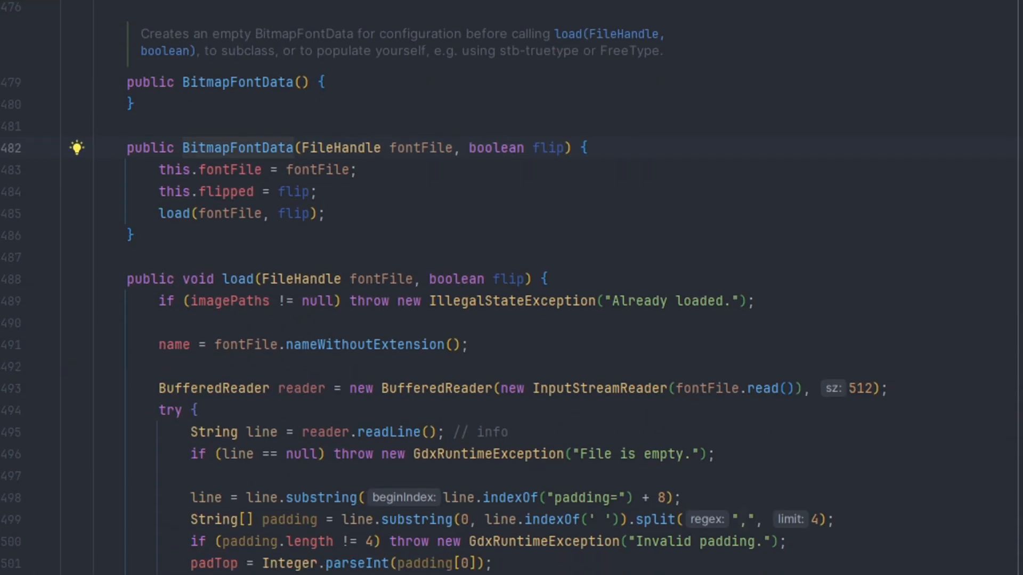
pyautogui.moveTo(259, 179)
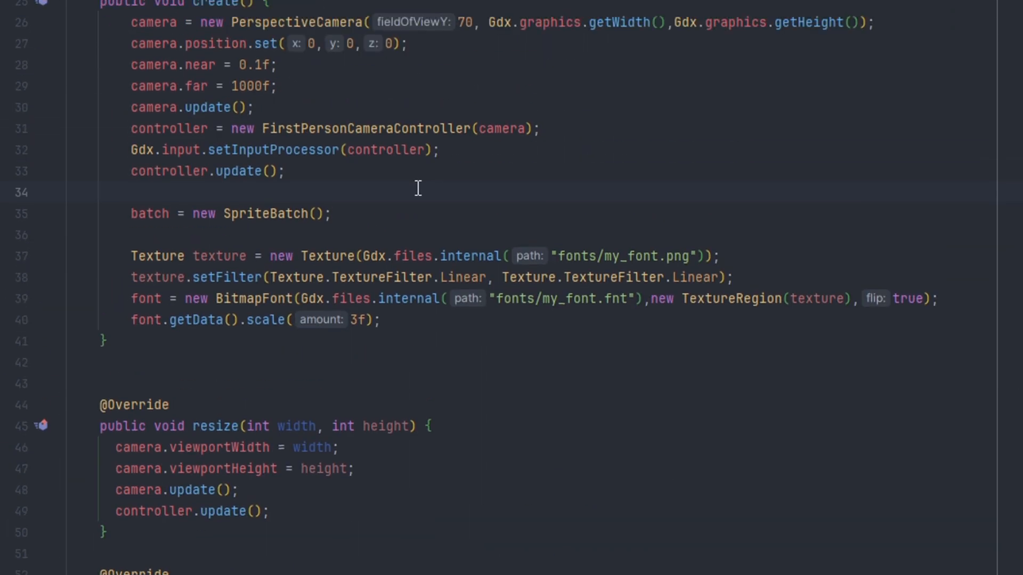
pyautogui.moveTo(762, 281)
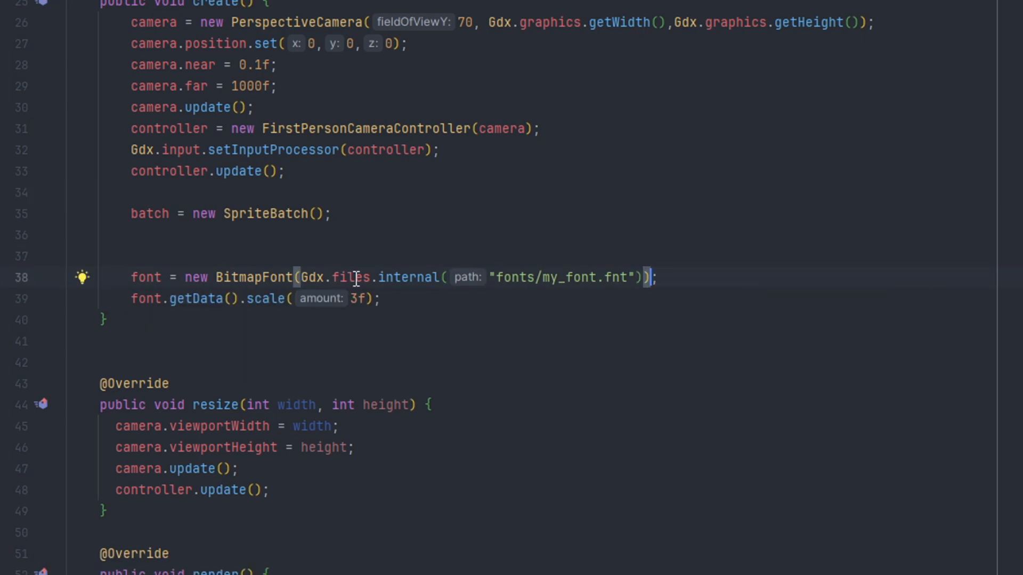
pyautogui.moveTo(742, 321)
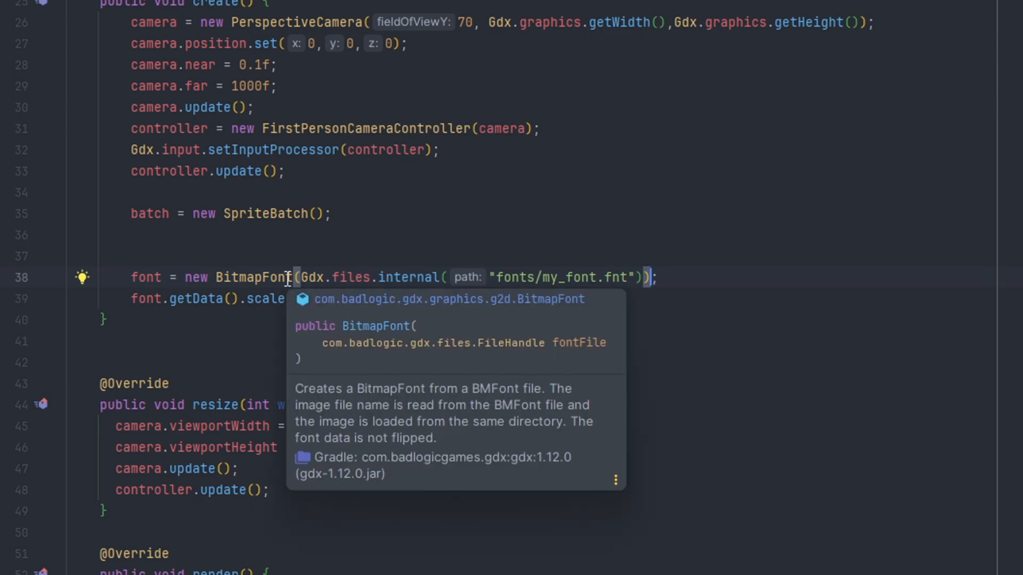
pyautogui.moveTo(393, 277)
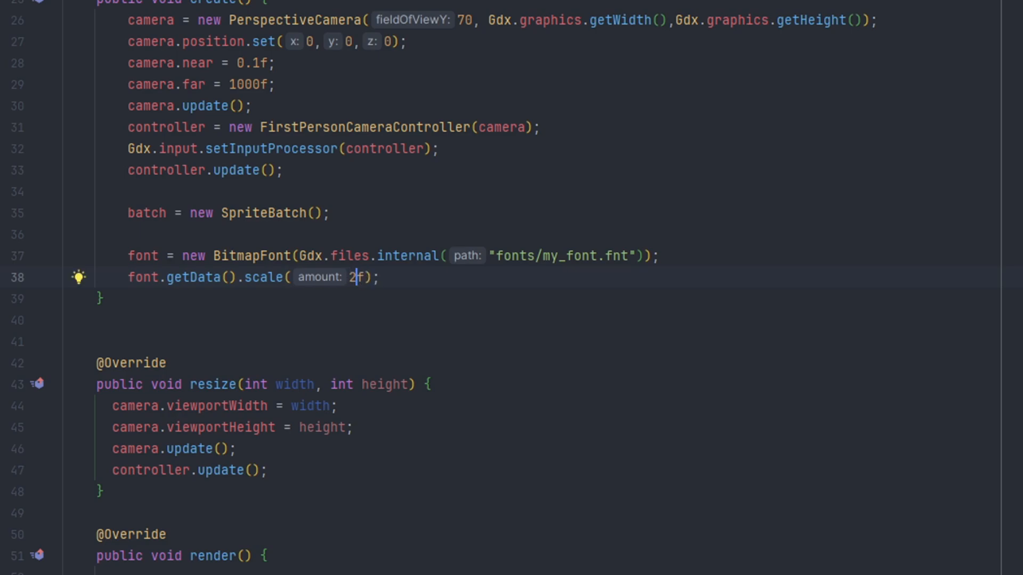
# Change font.getData().scale to 1f.
pyautogui.write('1')
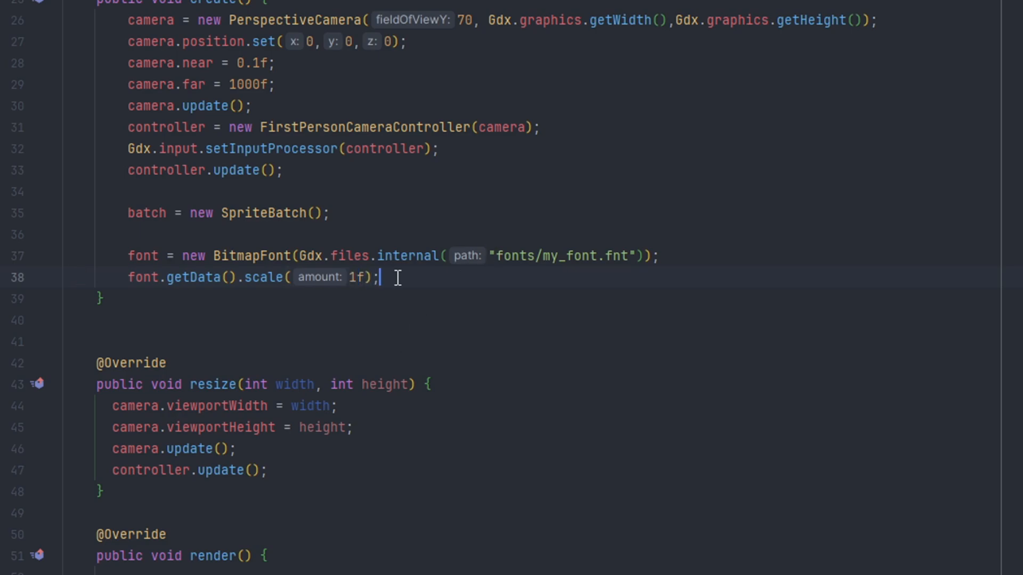